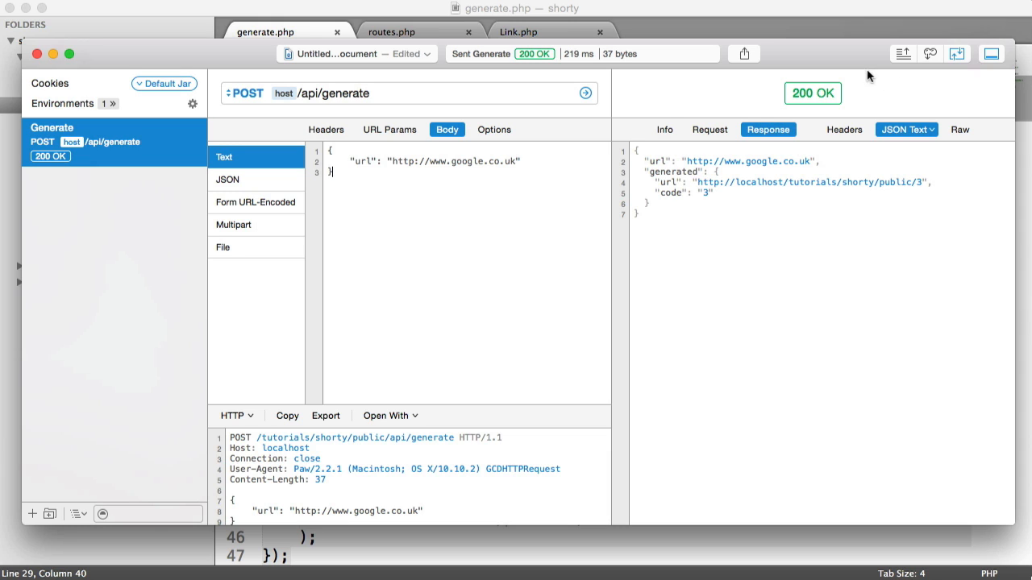
mouse_move(845, 129)
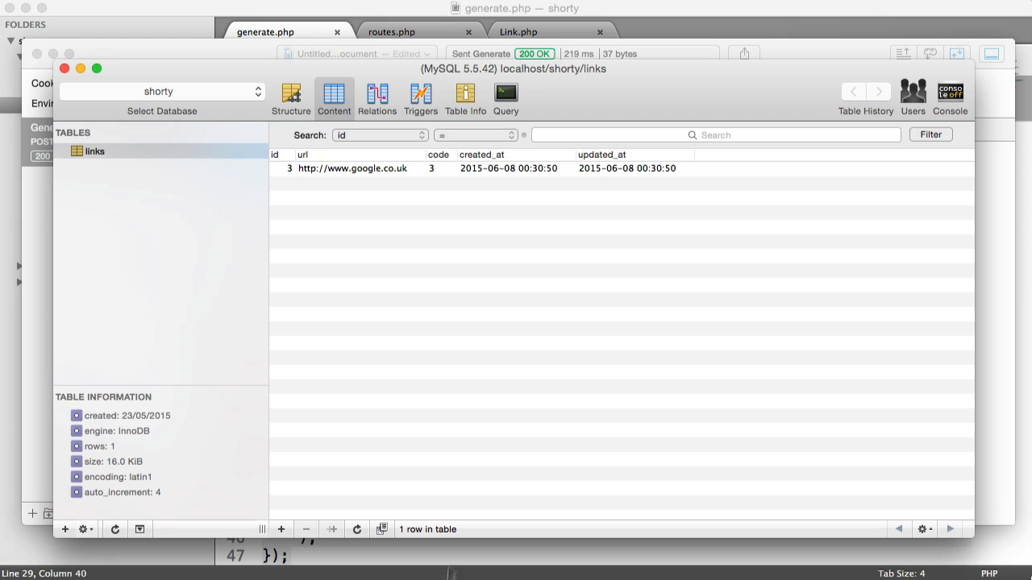
mouse_move(461, 245)
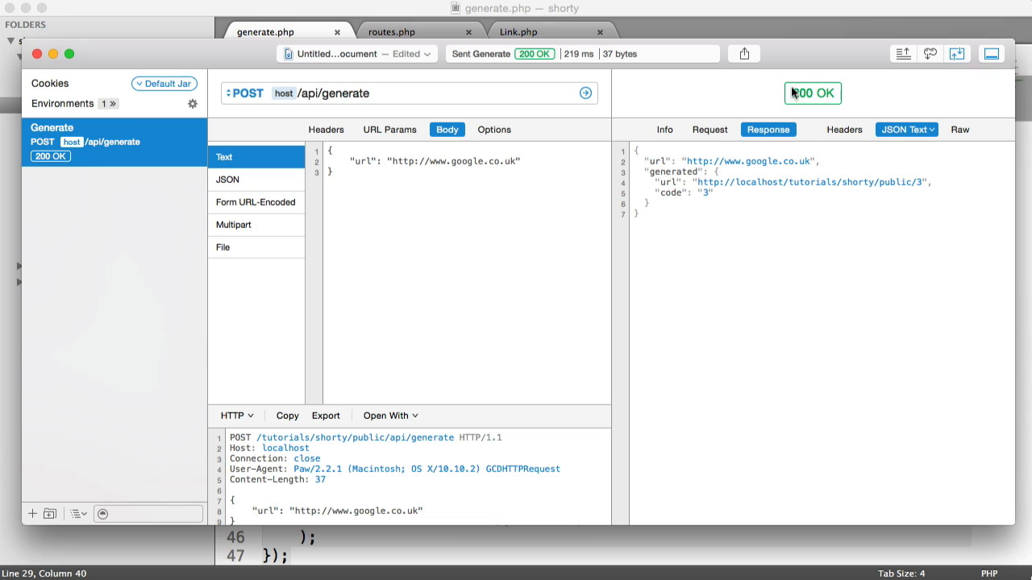
mouse_move(813, 107)
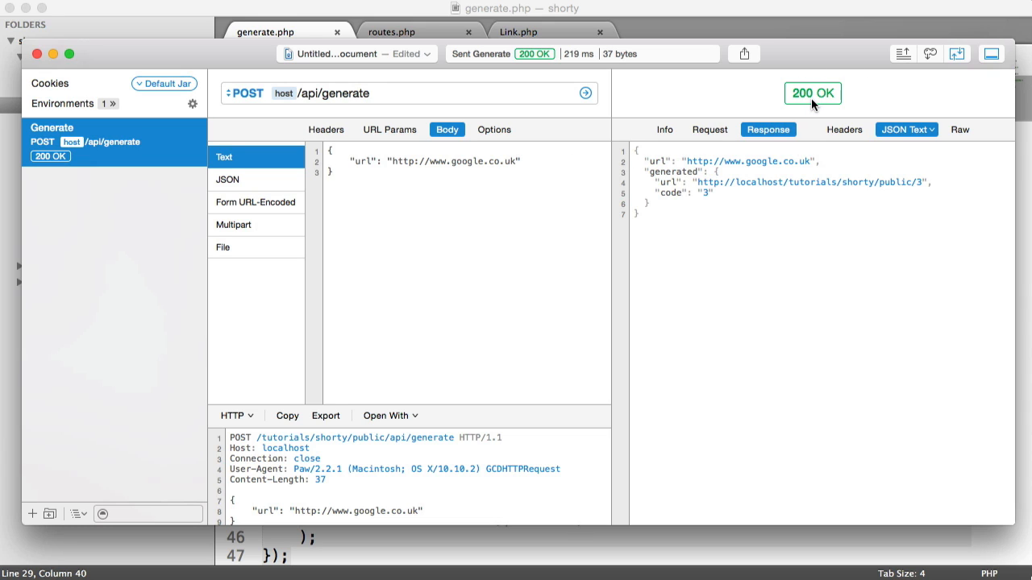
mouse_move(609, 110)
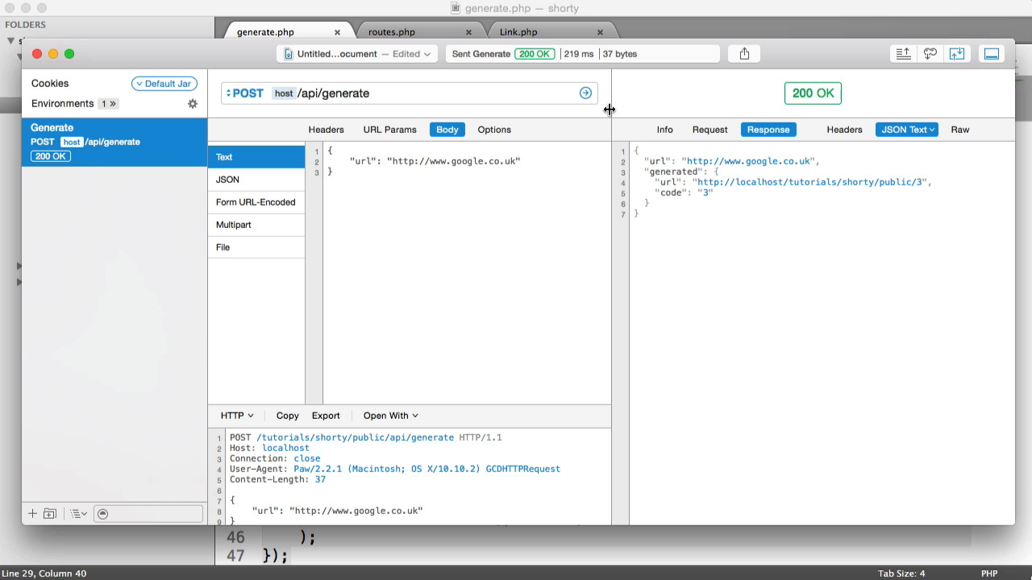
Bring generate.php forward and clear the selection on the existing setStatus(201) line
click(585, 92)
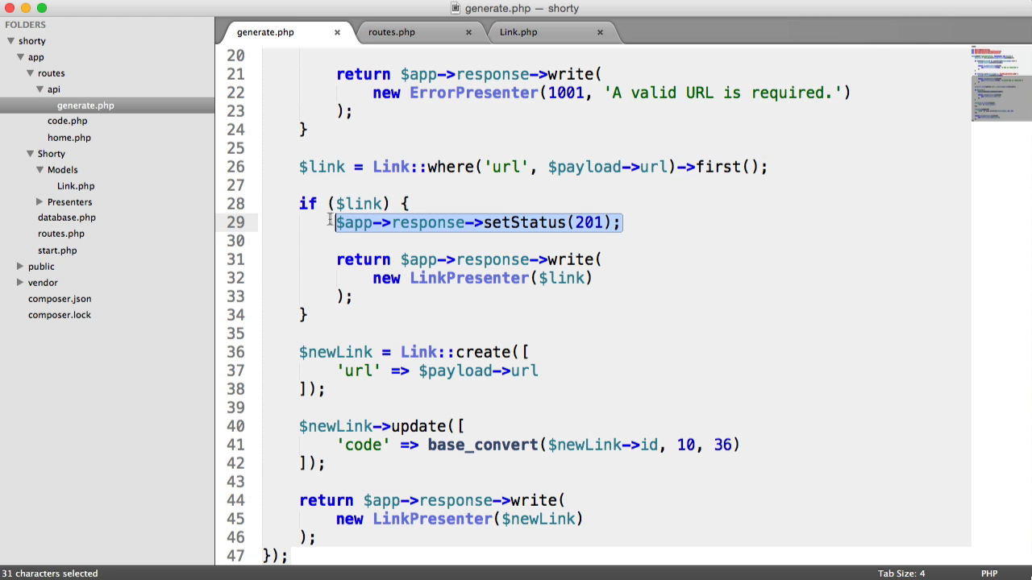
click(616, 222)
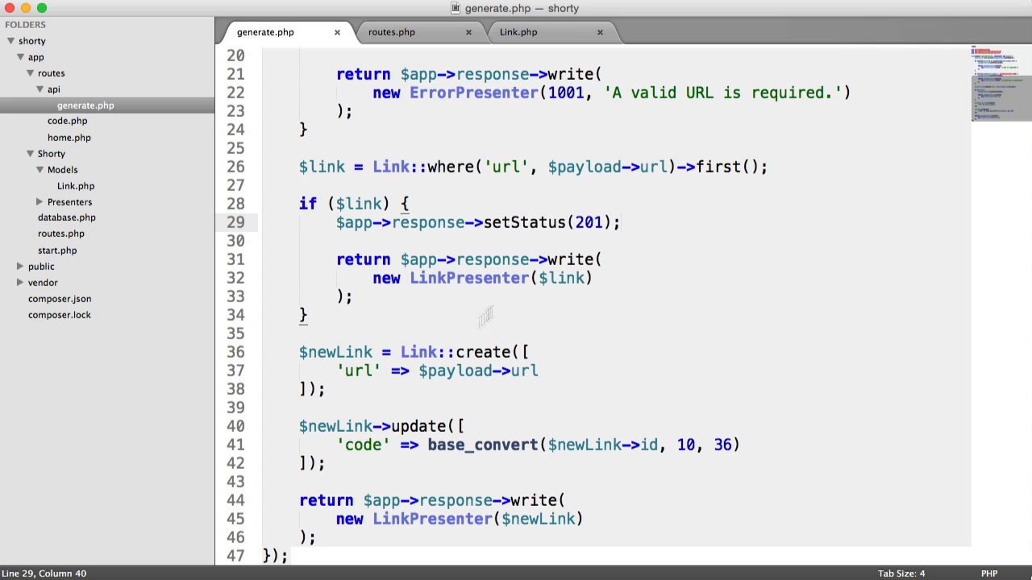
mouse_move(481, 274)
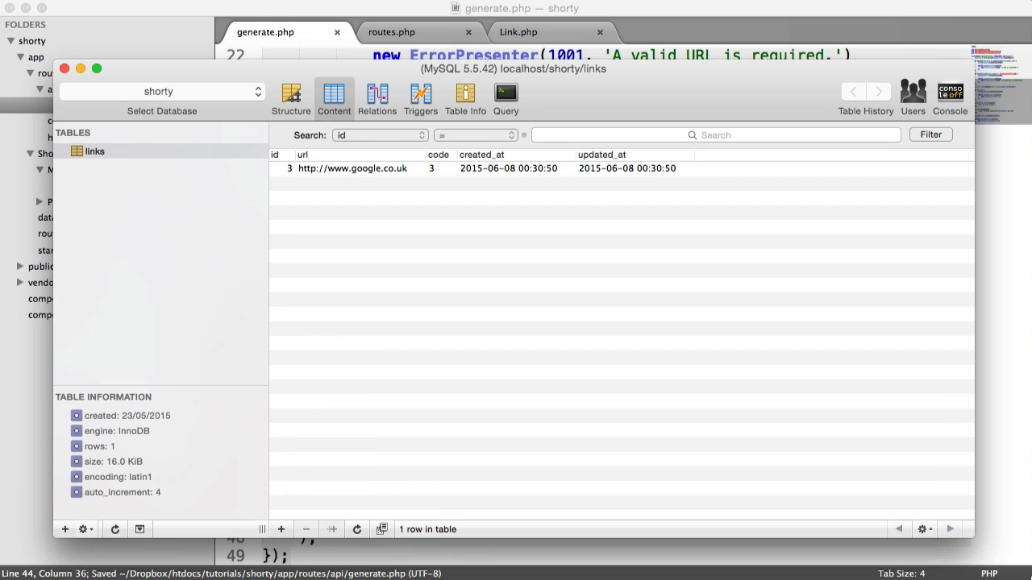
Select the existing google.co.uk link record with id 3 in the links table
click(306, 529)
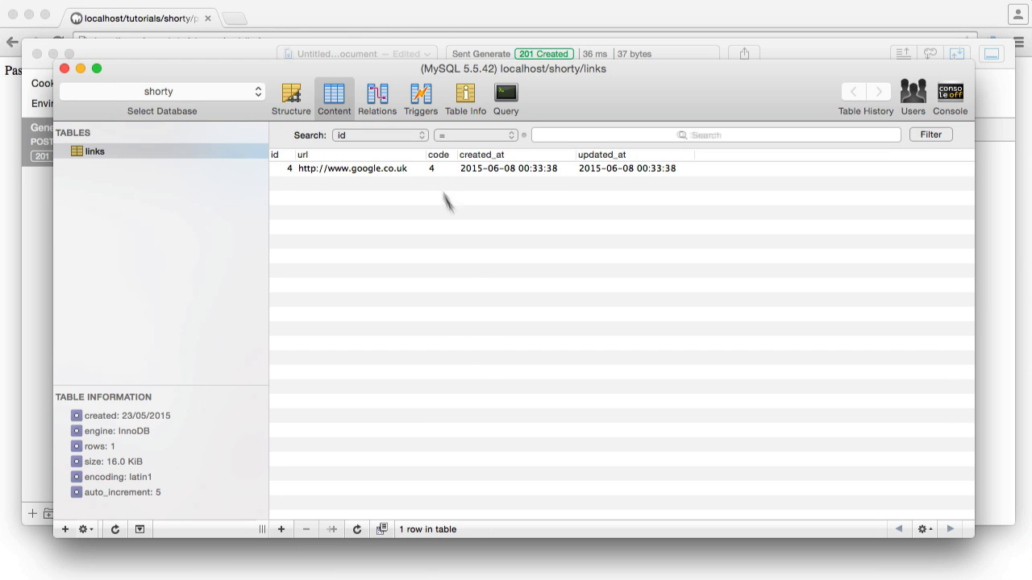
mouse_move(471, 223)
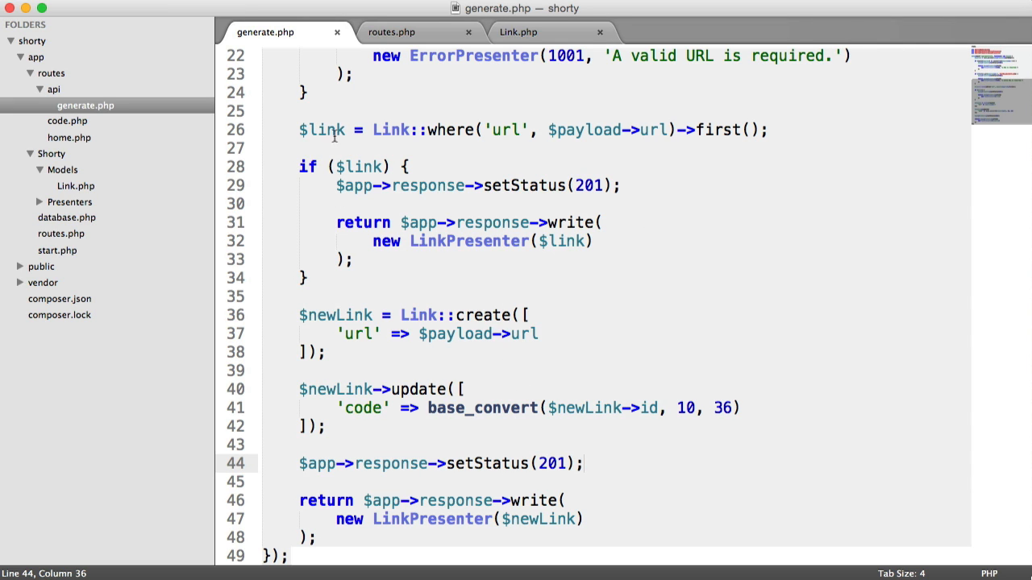
mouse_move(403, 229)
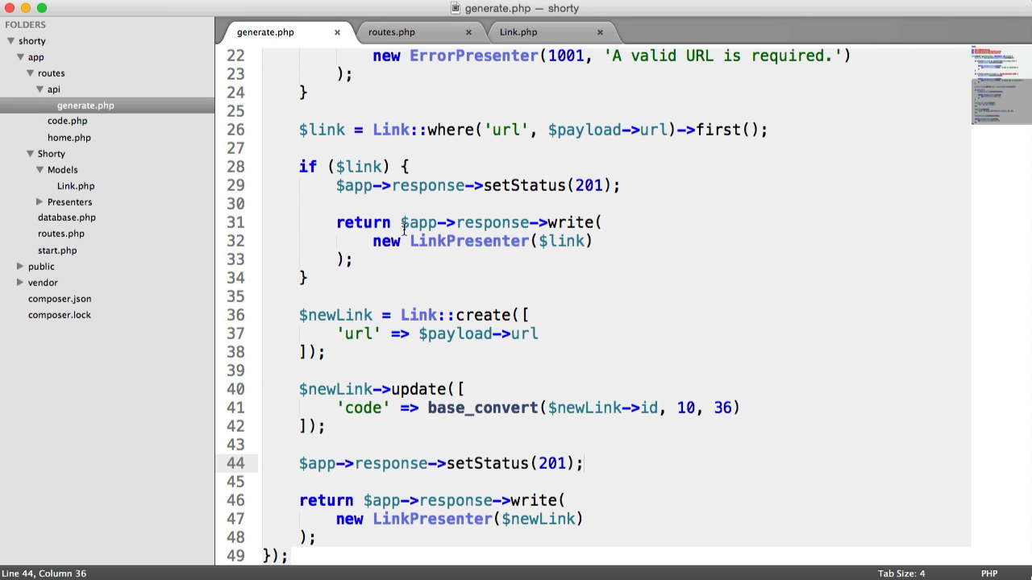
triple_click(476, 186)
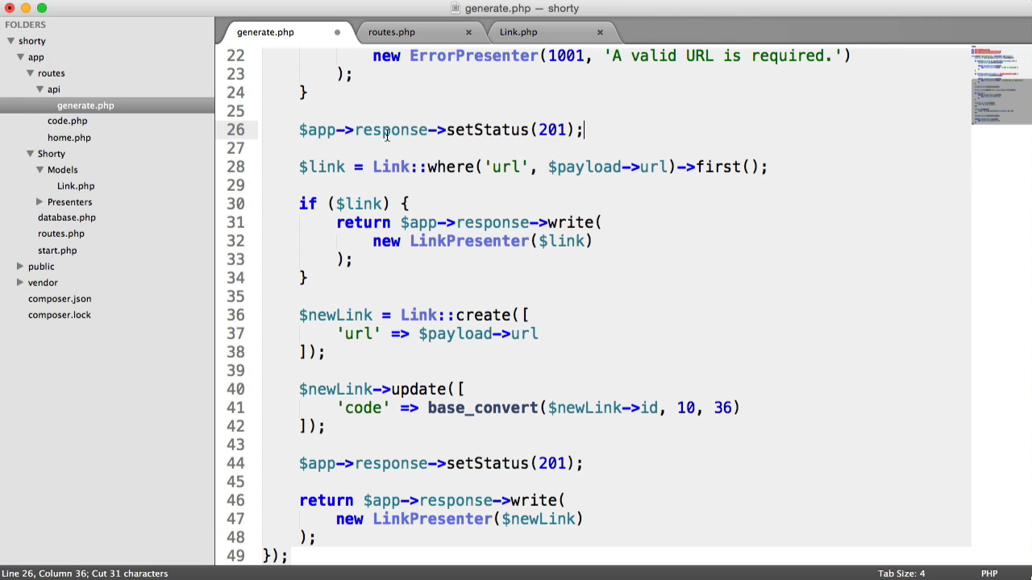
mouse_move(610, 184)
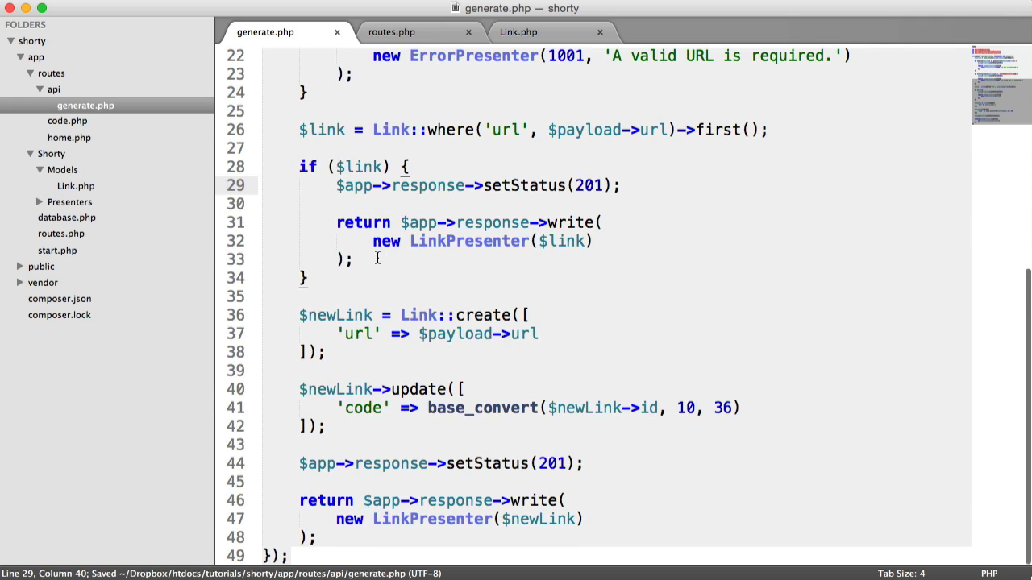
click(306, 278)
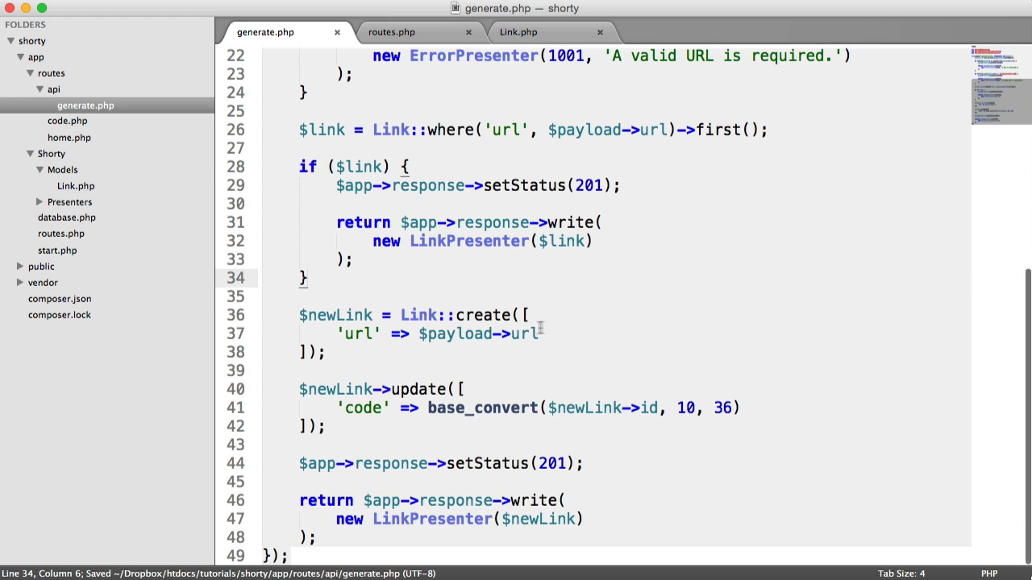
mouse_move(590, 308)
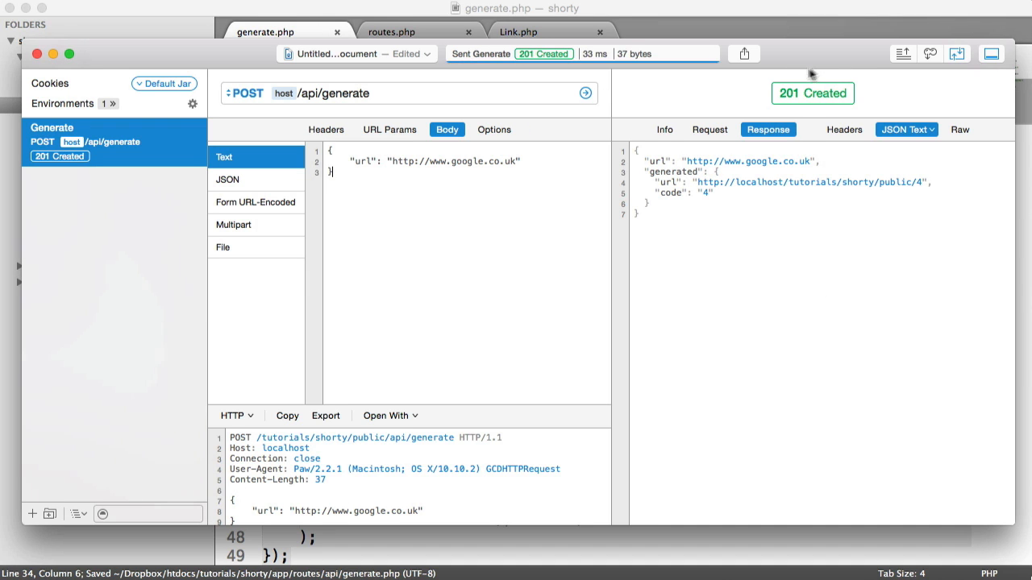
mouse_move(852, 108)
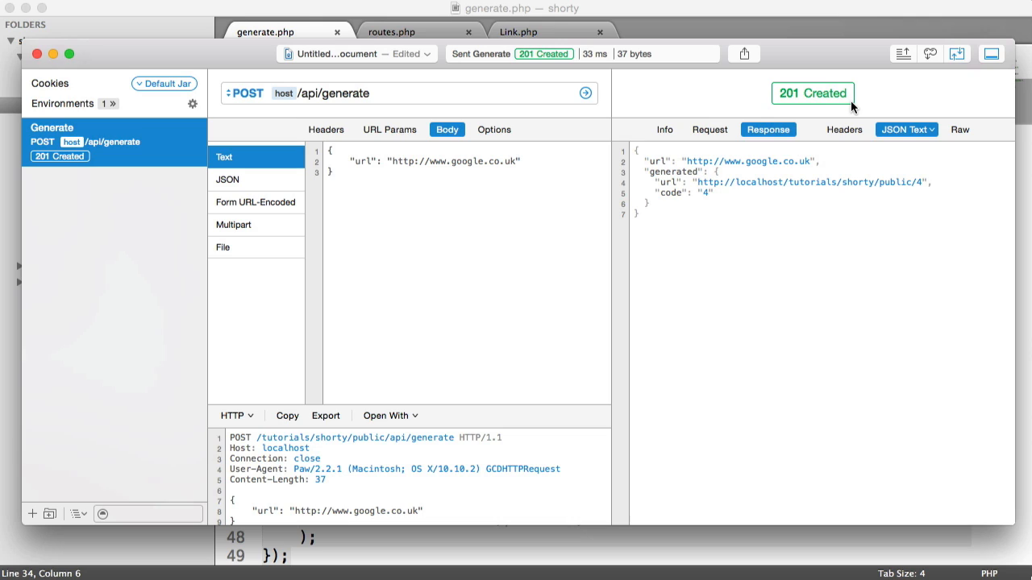